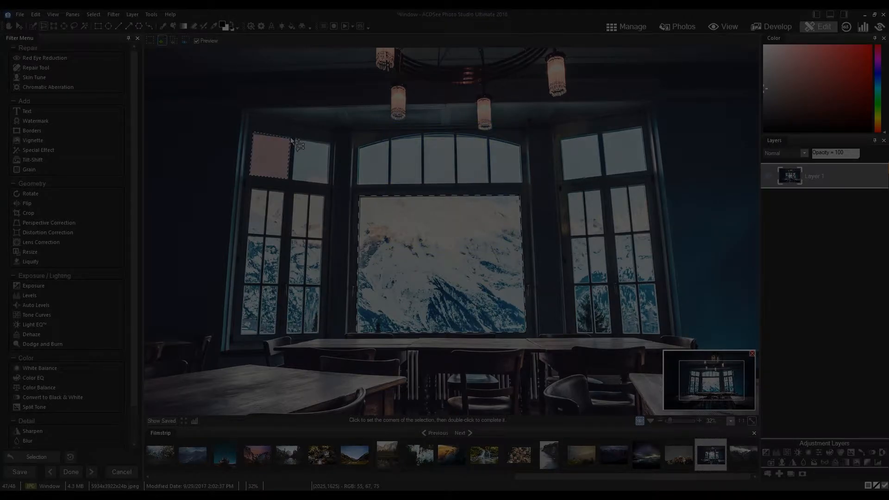
Step: Switch to the Polygon selection tool for clicking out corner points
left_click(192, 455)
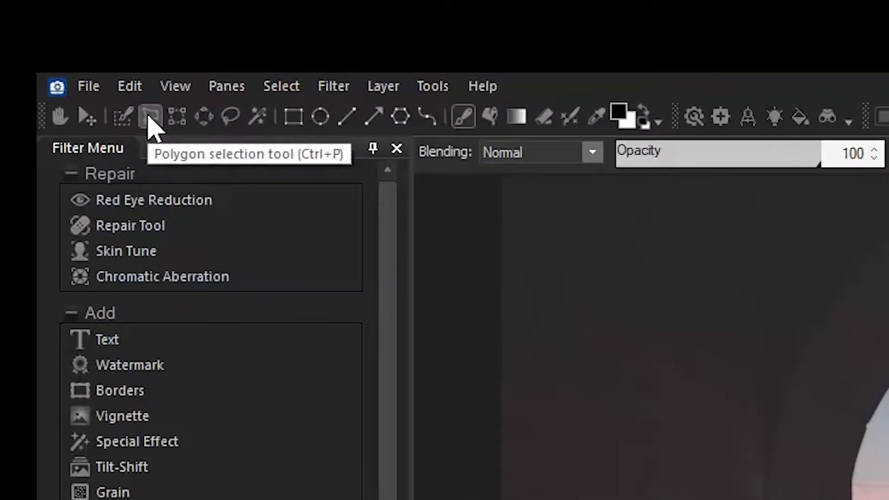
left_click(148, 117)
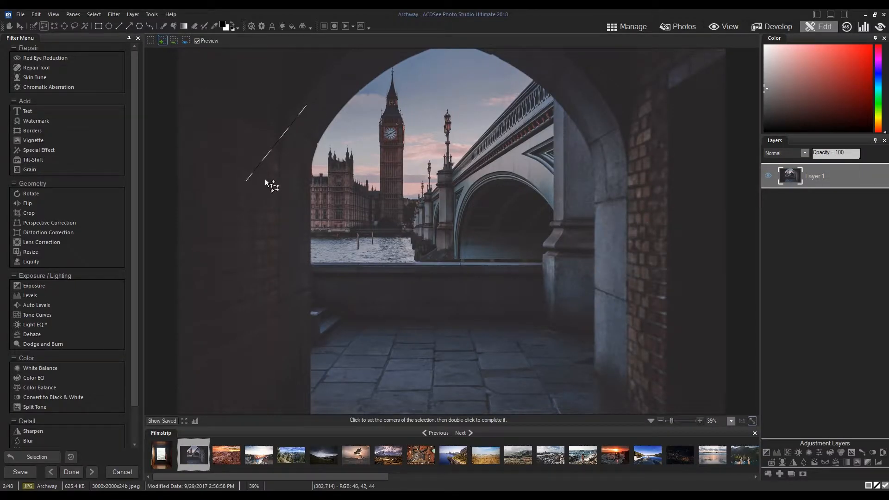
Step: Draw practice polygon selections around the clock tower, then set new selections to Subtract
left_click(392, 143)
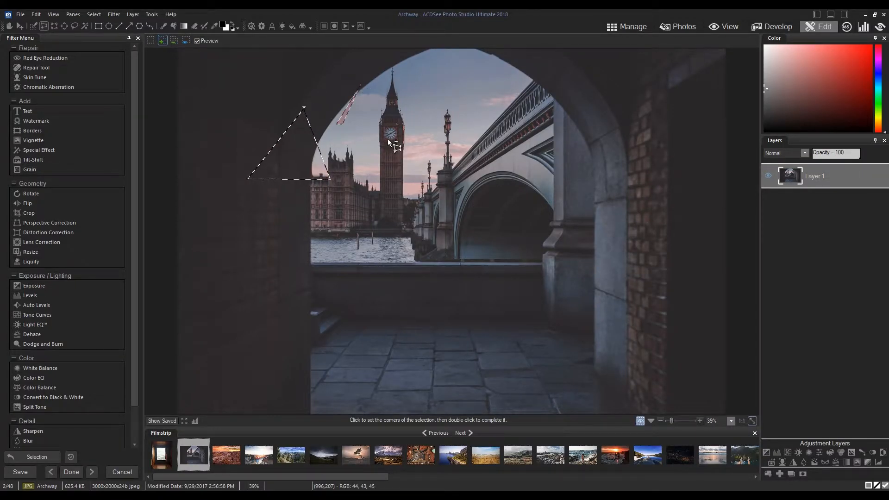
left_click(360, 122)
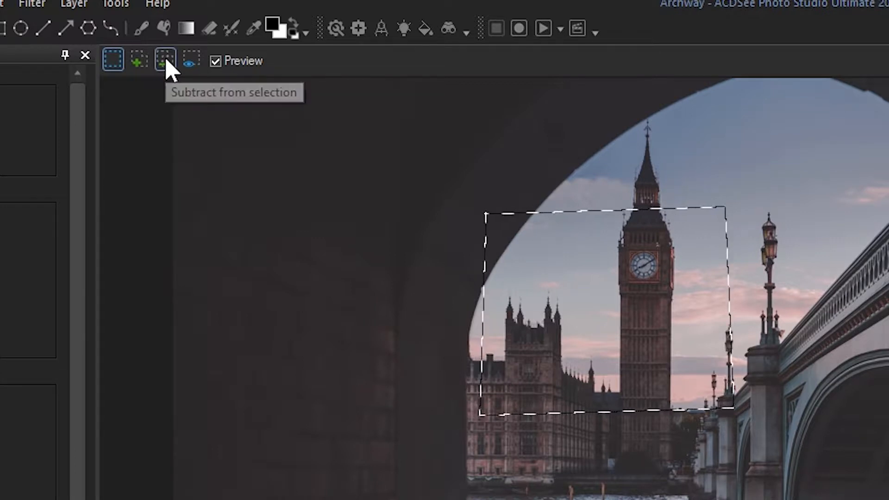
left_click(165, 61)
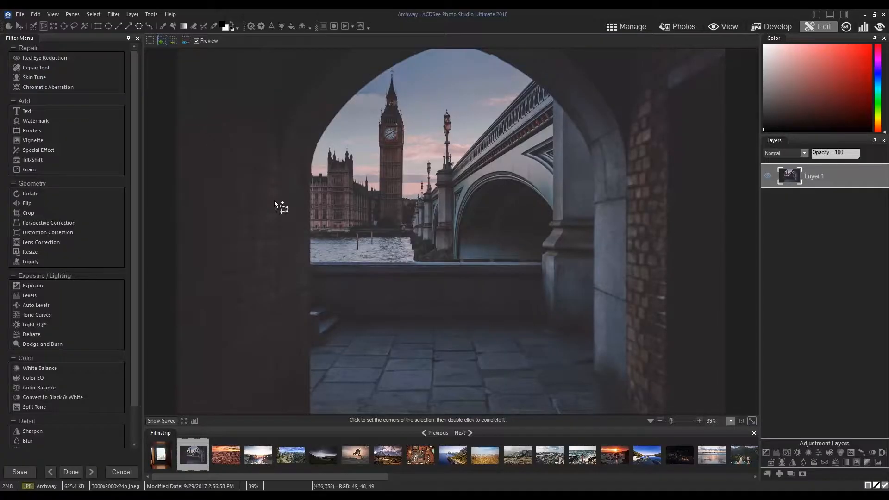
mouse_move(534, 280)
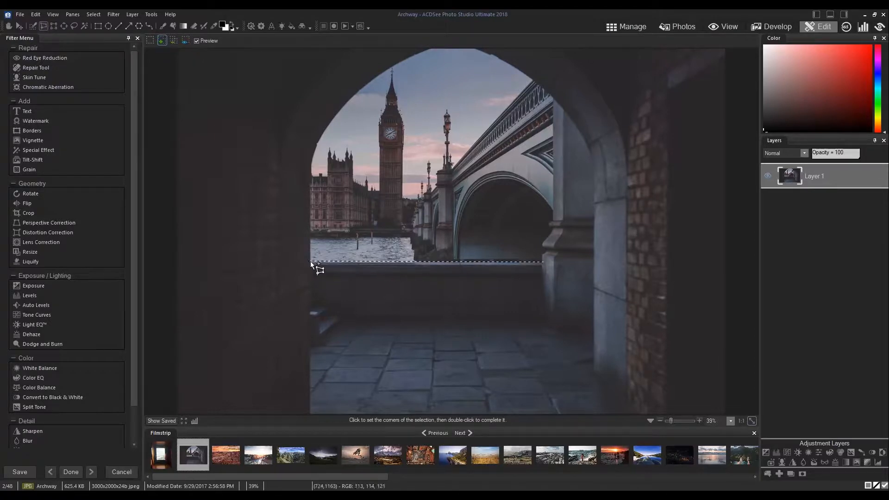
Step: Place a selection corner where the archway opening meets the ledge
left_click(313, 168)
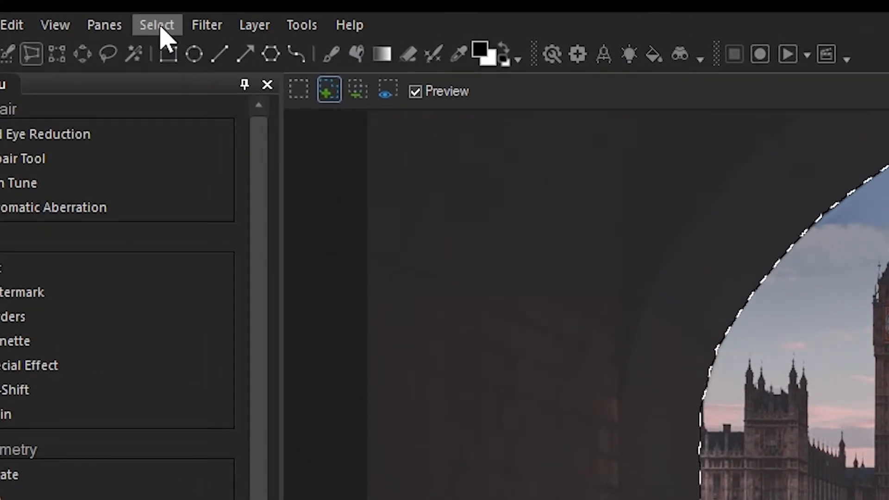
Step: Save the archway opening selection via Select > Save Selection
left_click(157, 24)
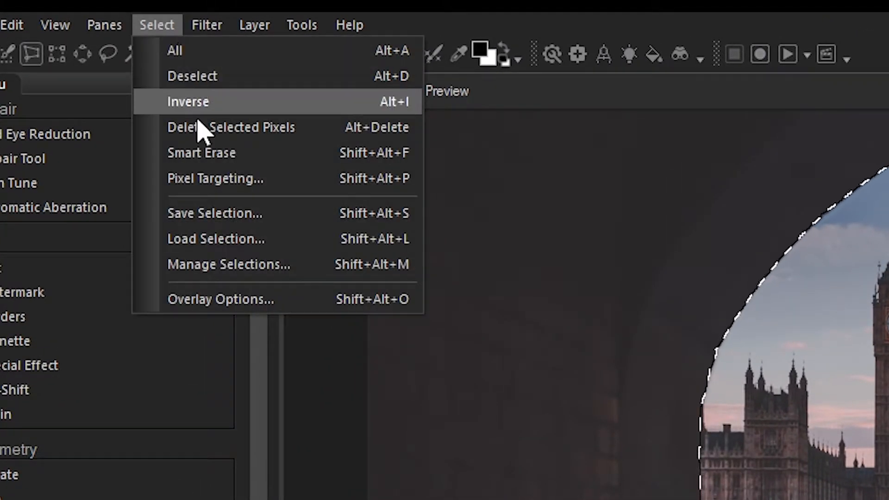
left_click(189, 102)
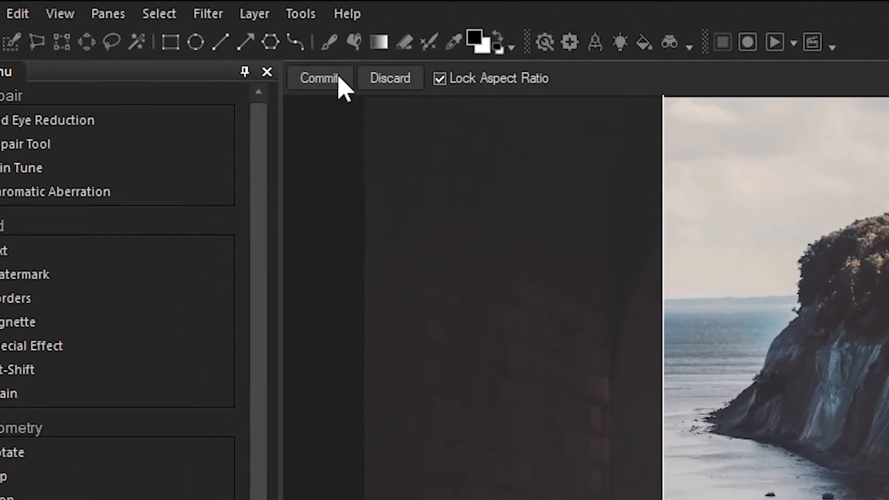
Step: Commit the cliff-and-sea layer, load the saved archway selection and add it as the layer's mask
left_click(171, 14)
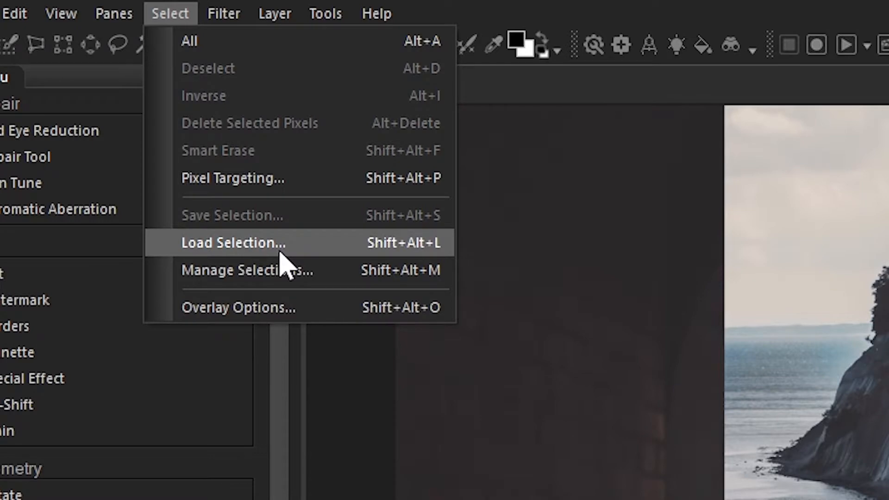
left_click(233, 242)
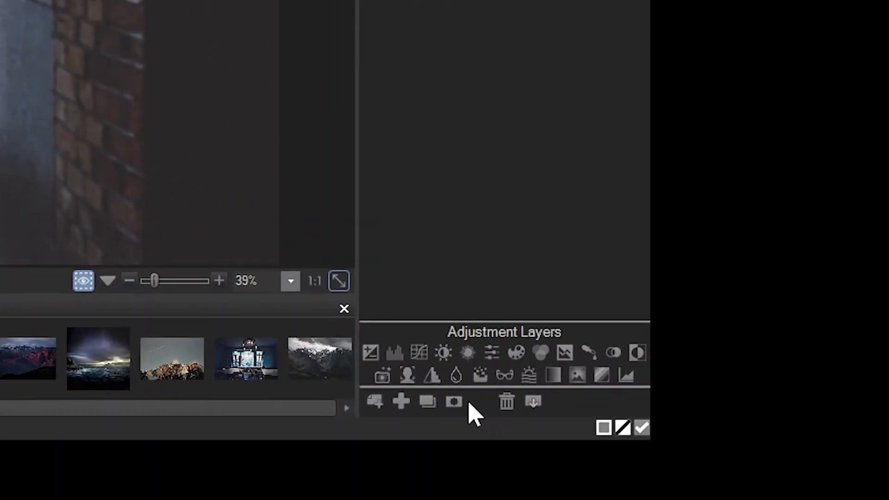
left_click(453, 402)
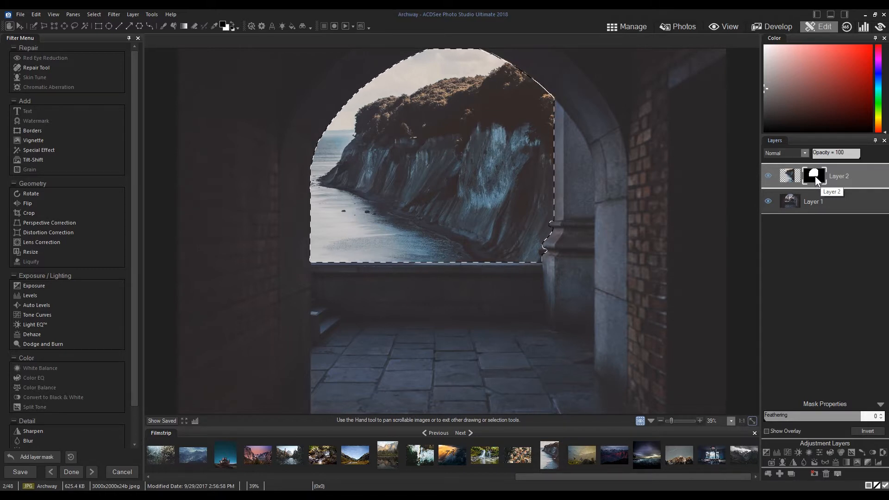
left_click(768, 176)
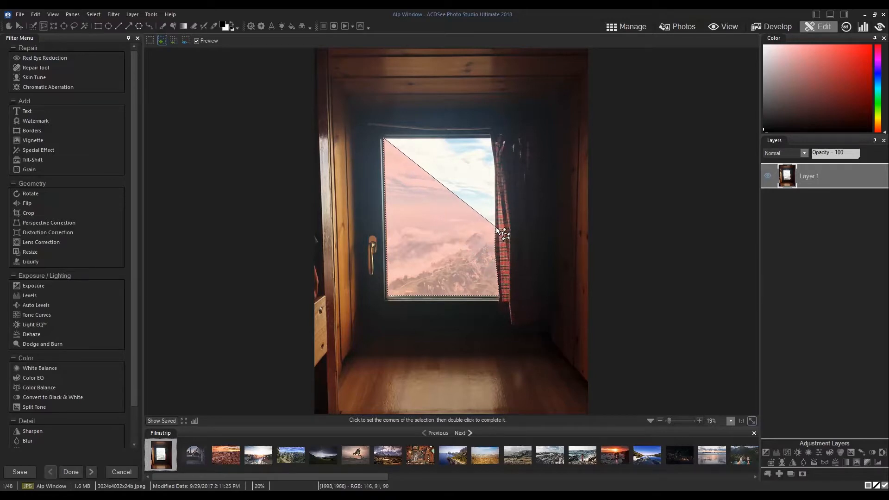
Step: Place a corner of the polygon selection around the Alp Window opening
left_click(497, 166)
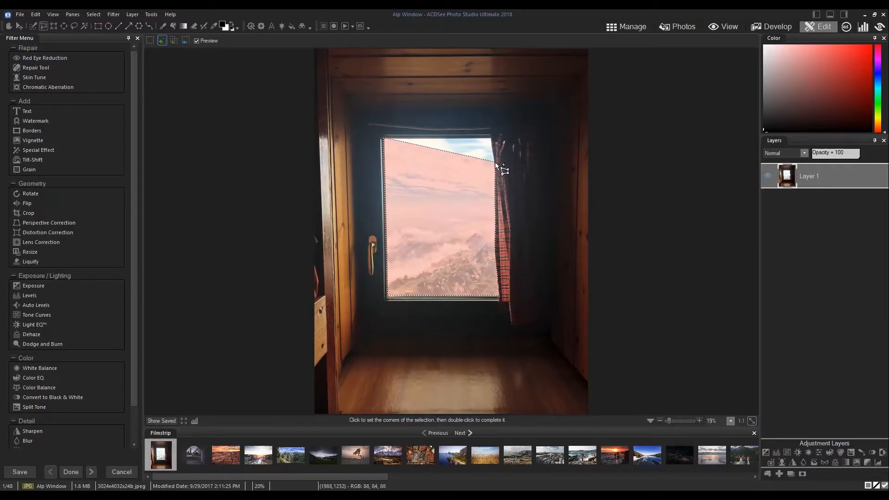